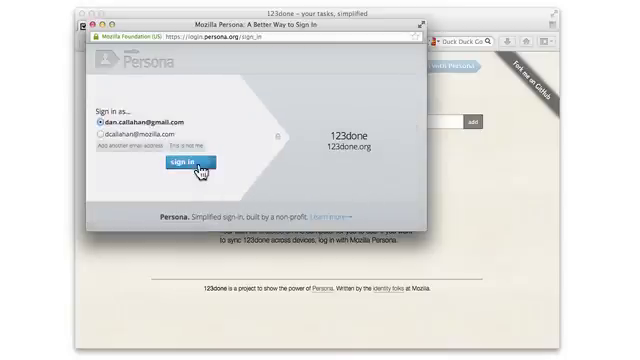
Sign in to 123done through Persona using the first listed email address.
click(184, 163)
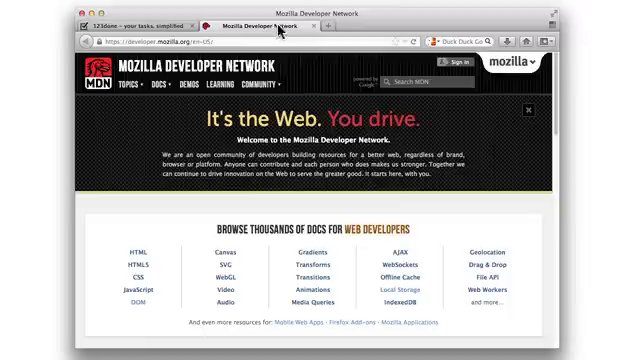
mouse_move(293, 73)
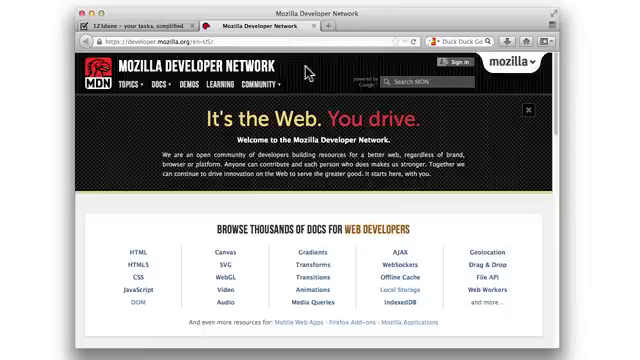